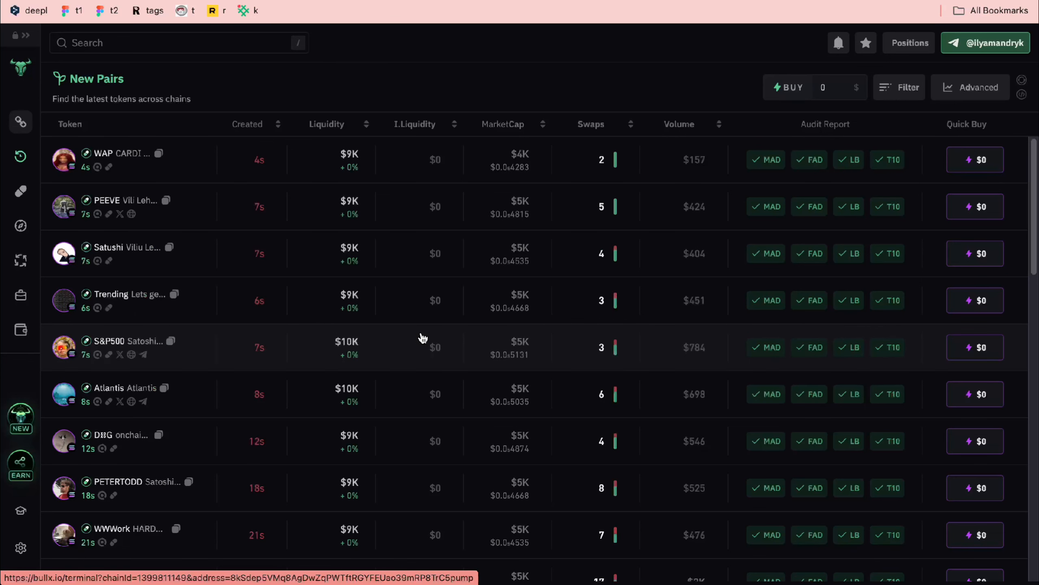
{"action": "scroll", "scroll_direction": "down", "scroll_amount": 3}
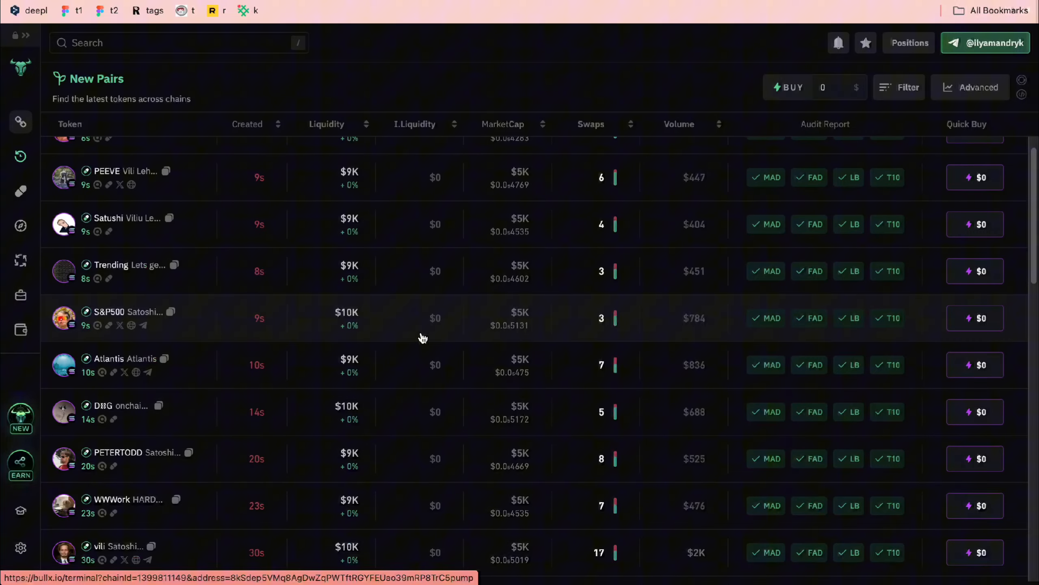